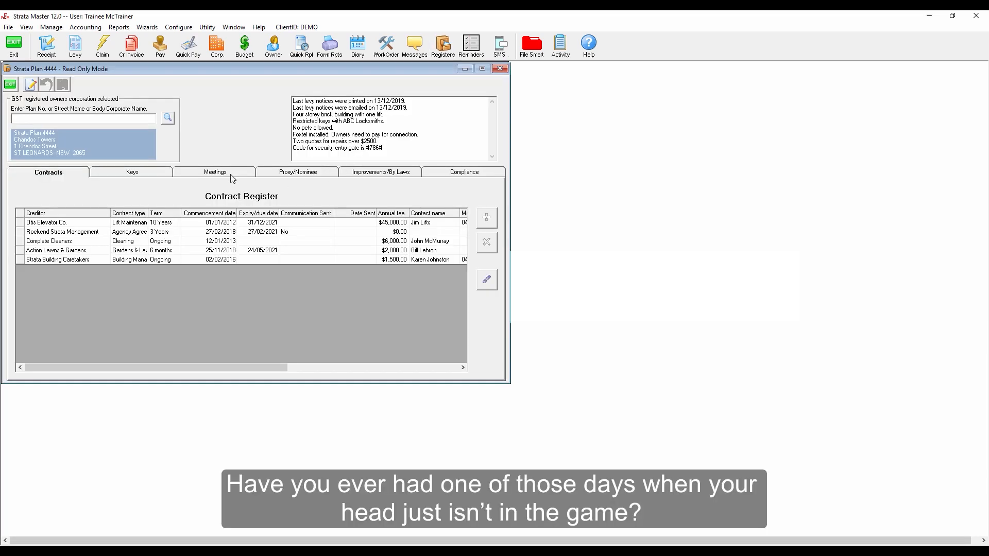
- Open the 25/06/2020 Annual General Meeting of Strata Plan 4444 in the Meeting Wizard
{"action": "left_click", "coordinate": [214, 172]}
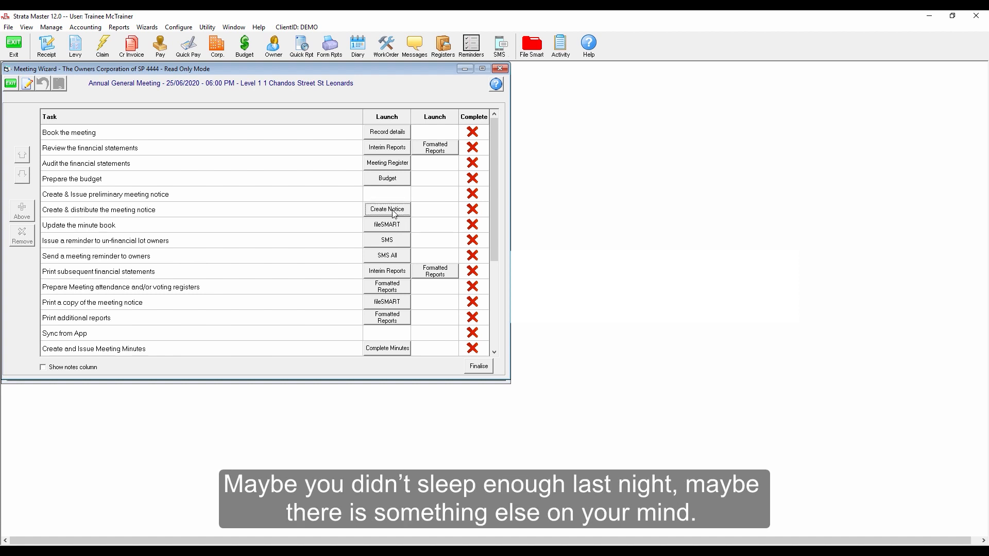
- Preview the Auditor, notice of meeting and by-law agenda items, then close the agenda
{"action": "left_click", "coordinate": [387, 208]}
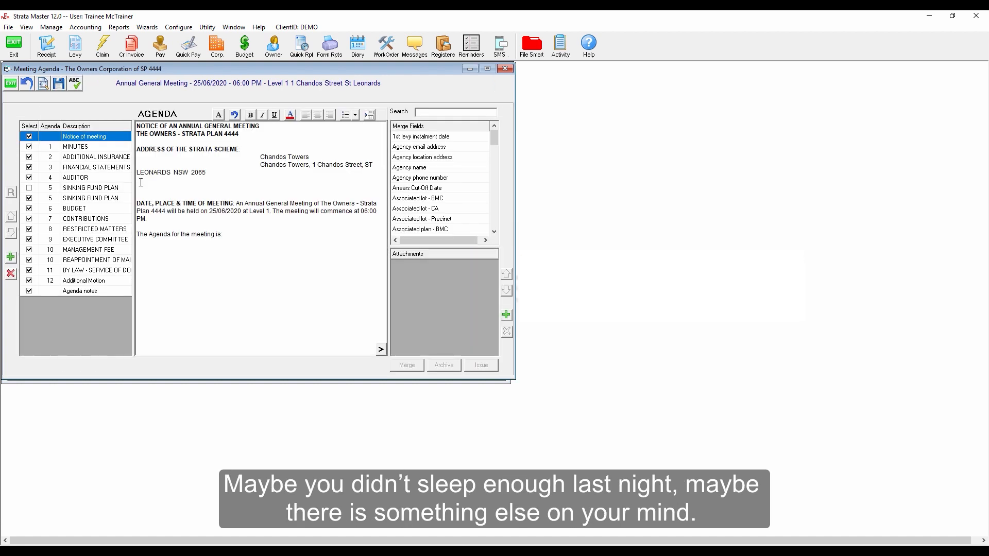
{"action": "left_click", "coordinate": [76, 178]}
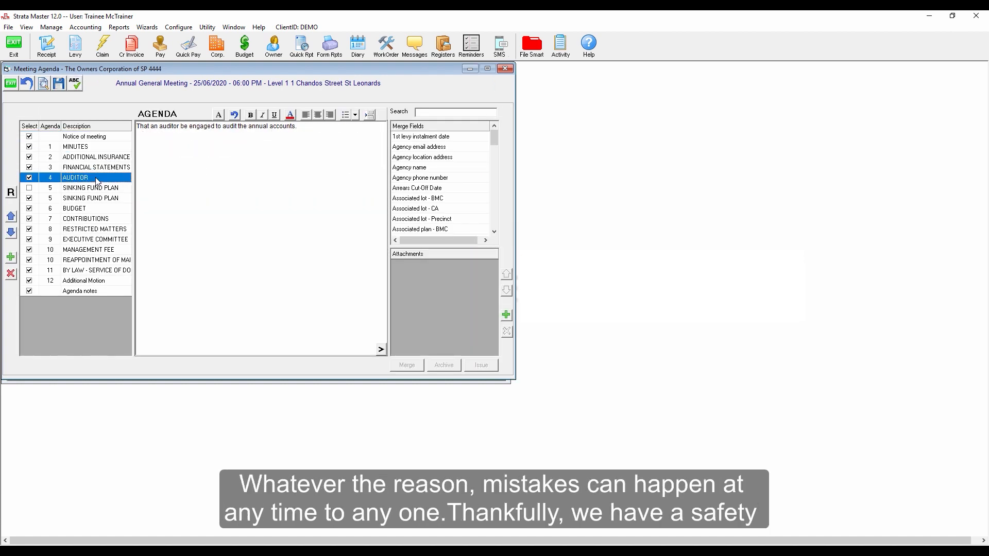
{"action": "left_click", "coordinate": [84, 136]}
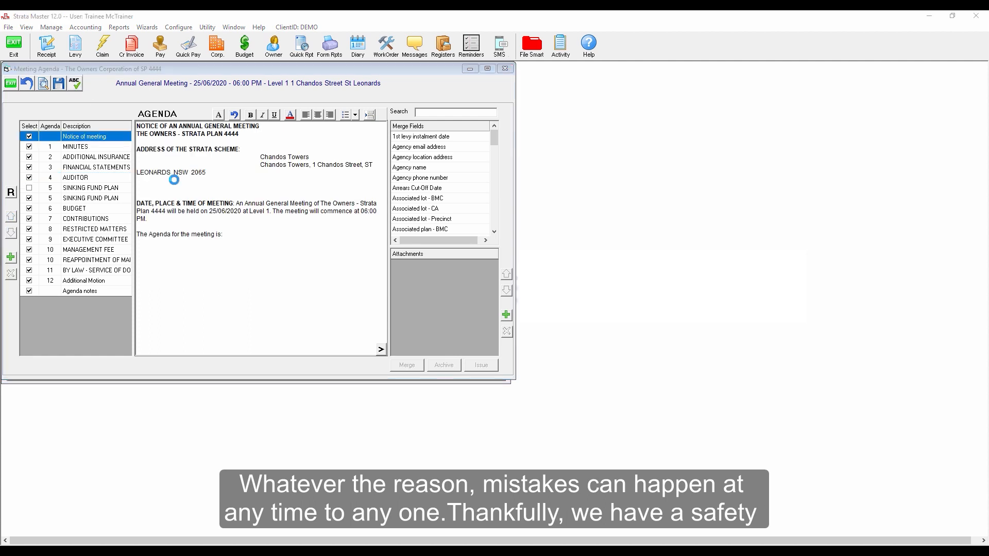
{"action": "left_click", "coordinate": [96, 157]}
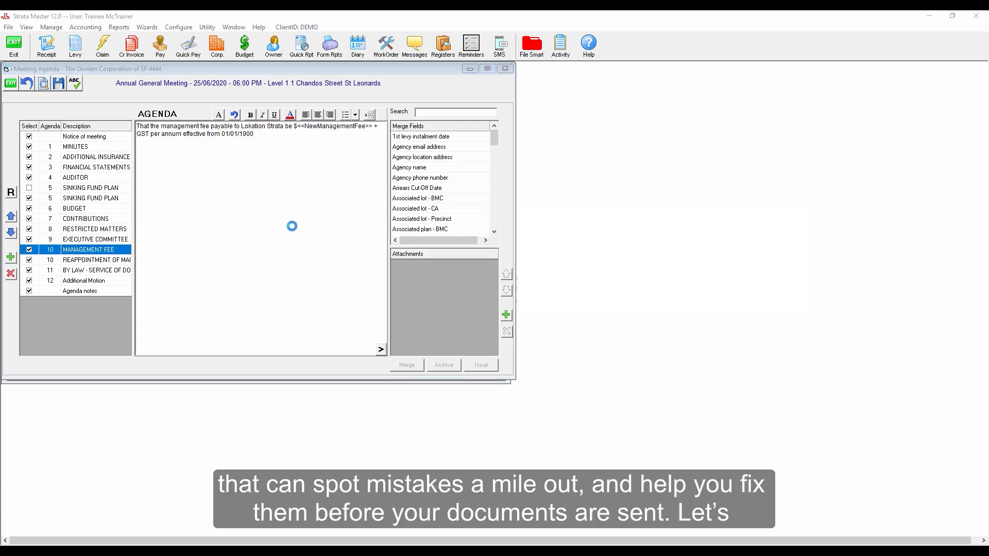
{"action": "left_click", "coordinate": [96, 270]}
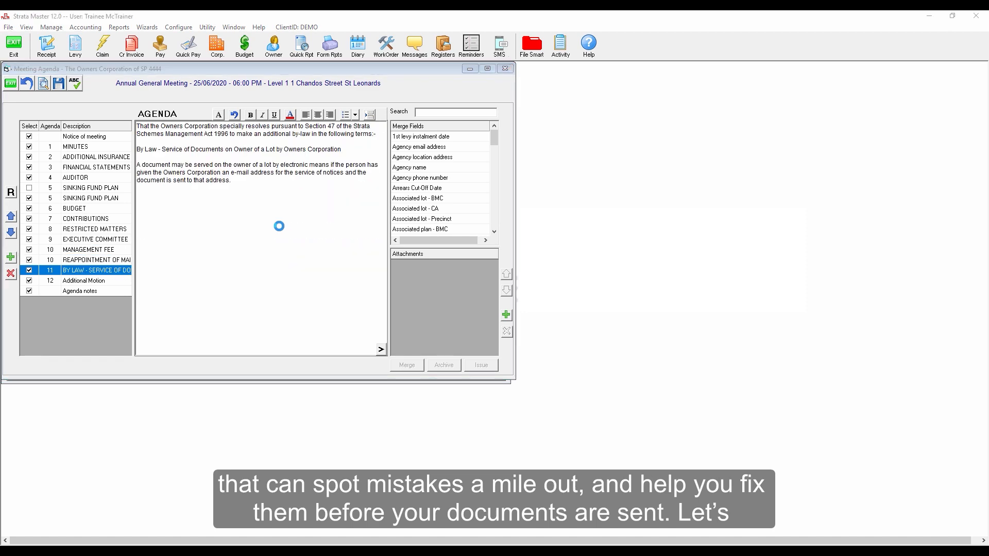
{"action": "left_click", "coordinate": [73, 82]}
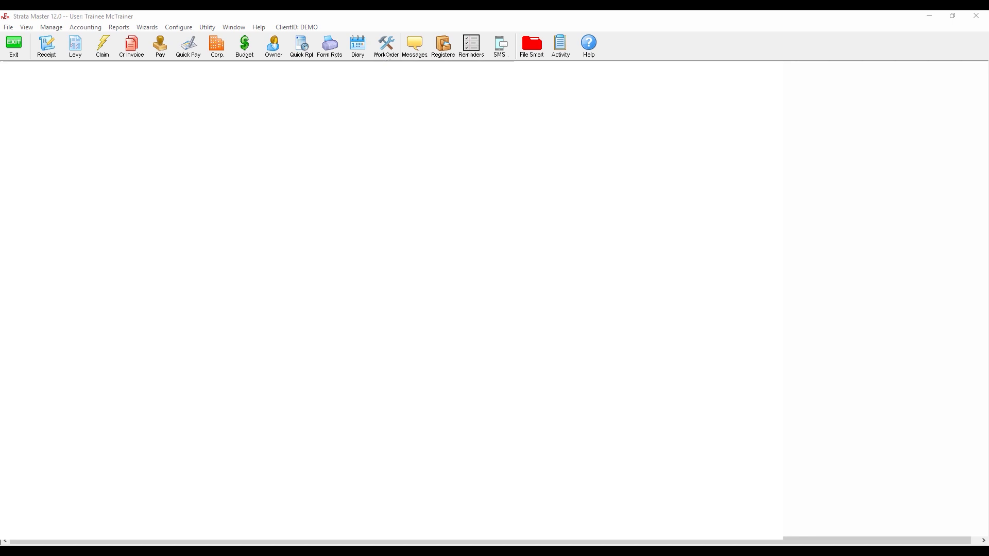
- Create a work order with job description 'Plese provide a pest inspection at the desig...'
{"action": "left_click", "coordinate": [384, 45]}
{"action": "type", "text": "Pest In"}
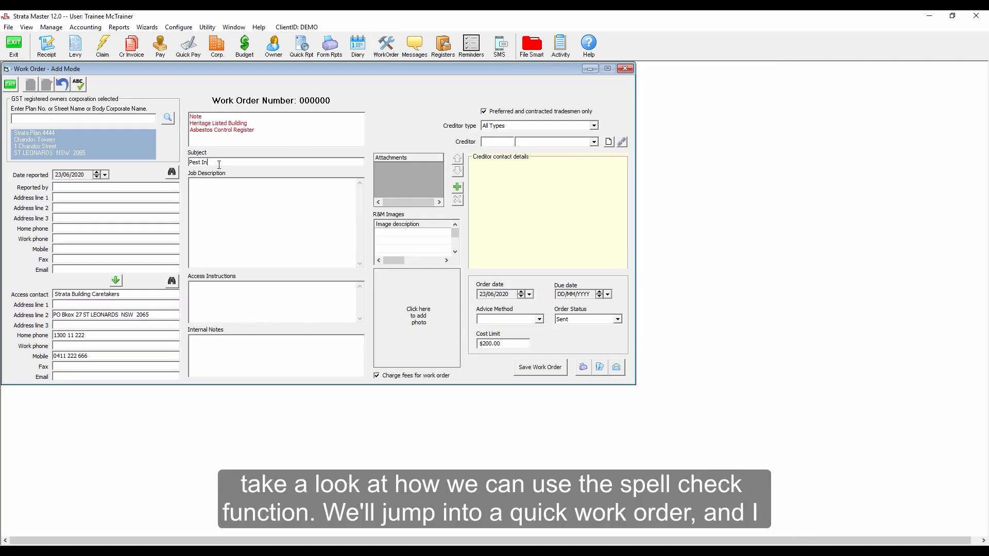
{"action": "type", "text": "Plese provide a"}
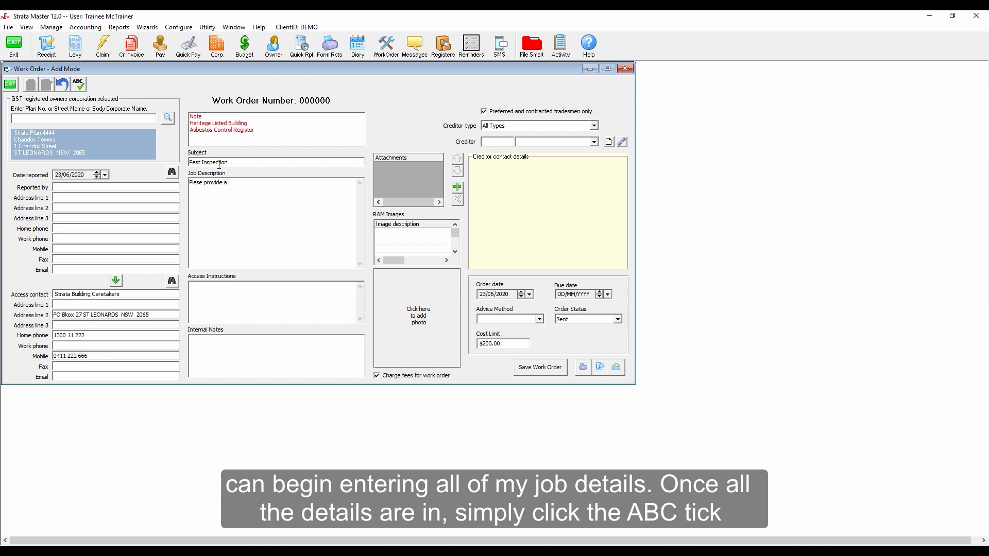
{"action": "type", "text": "pest inspection at the designated date."}
{"action": "left_click", "coordinate": [497, 141]}
{"action": "type", "text": "RENTO"}
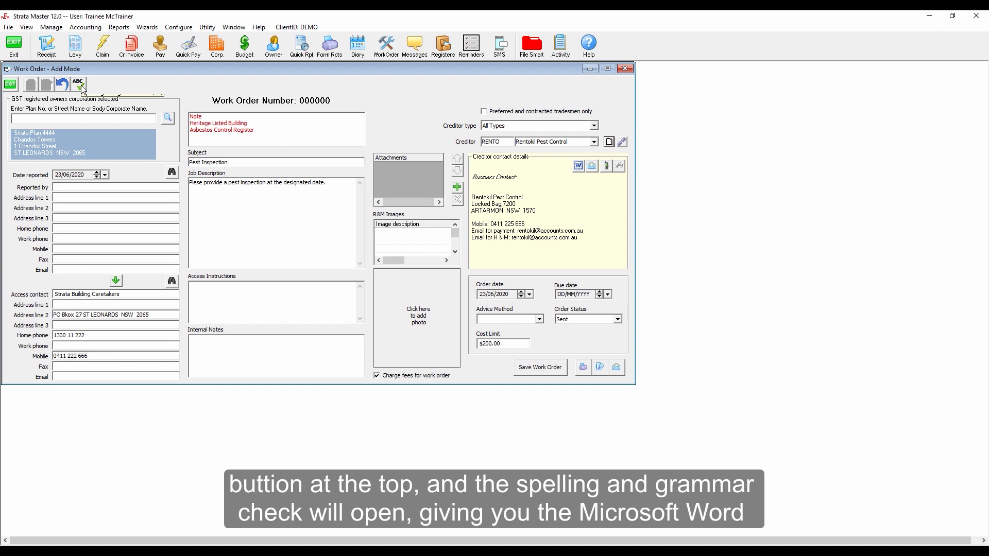
- Spell-check the job description and change 'Plese' to 'Please'
{"action": "left_click", "coordinate": [77, 83]}
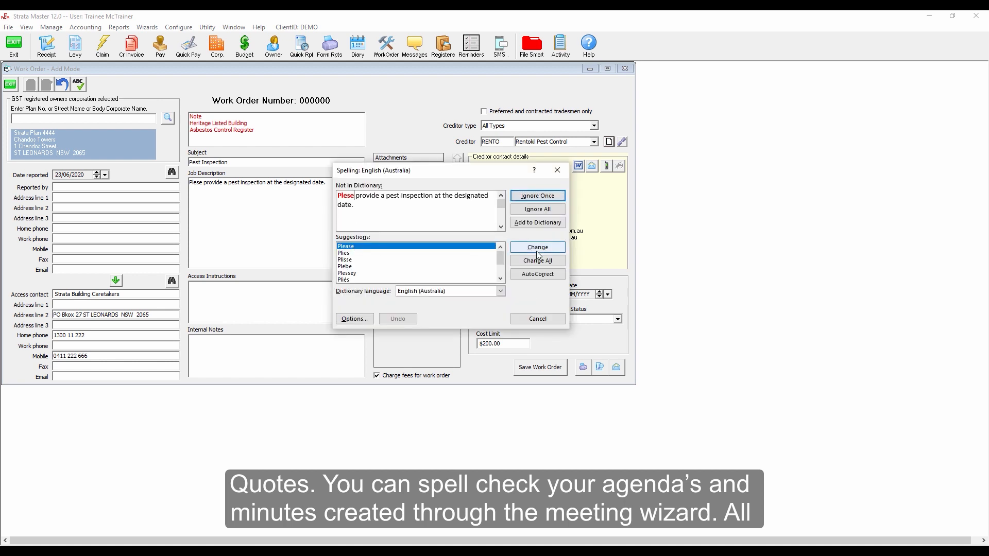
{"action": "left_click", "coordinate": [536, 247]}
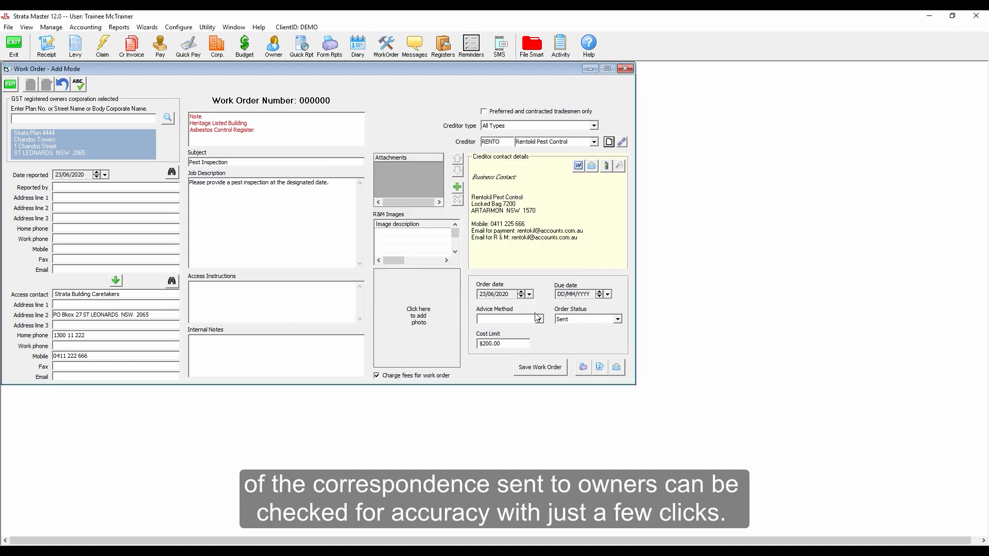